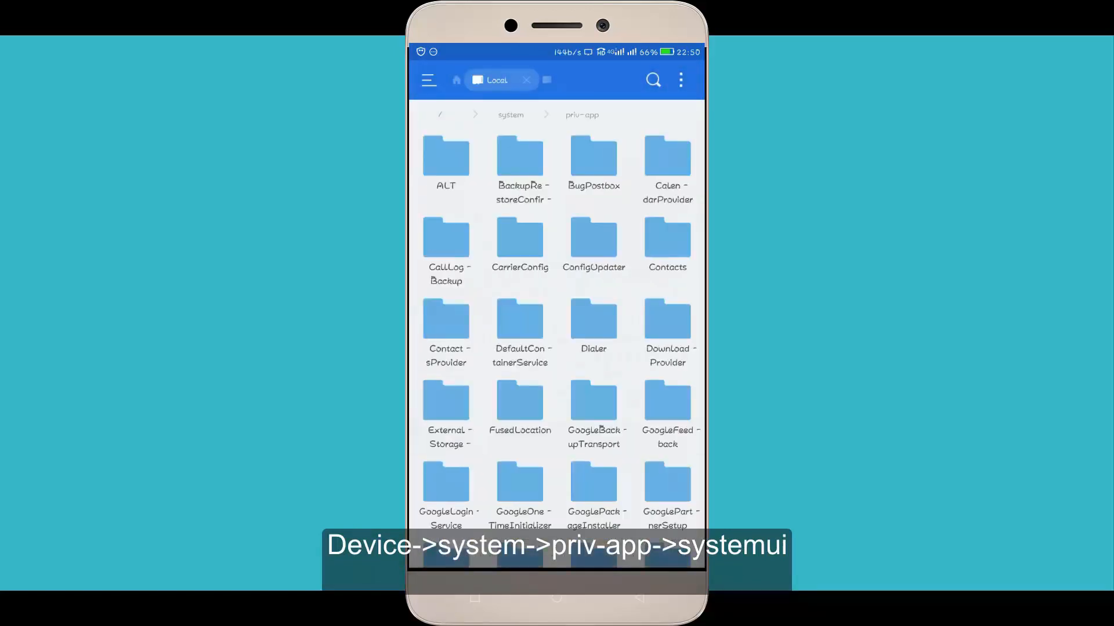
Rename SystemUI.apk to 'SystemUI.' in system/priv-app/SystemUI, keeping it as a backup
{"action": "scroll", "scroll_direction": "down", "scroll_amount": 3}
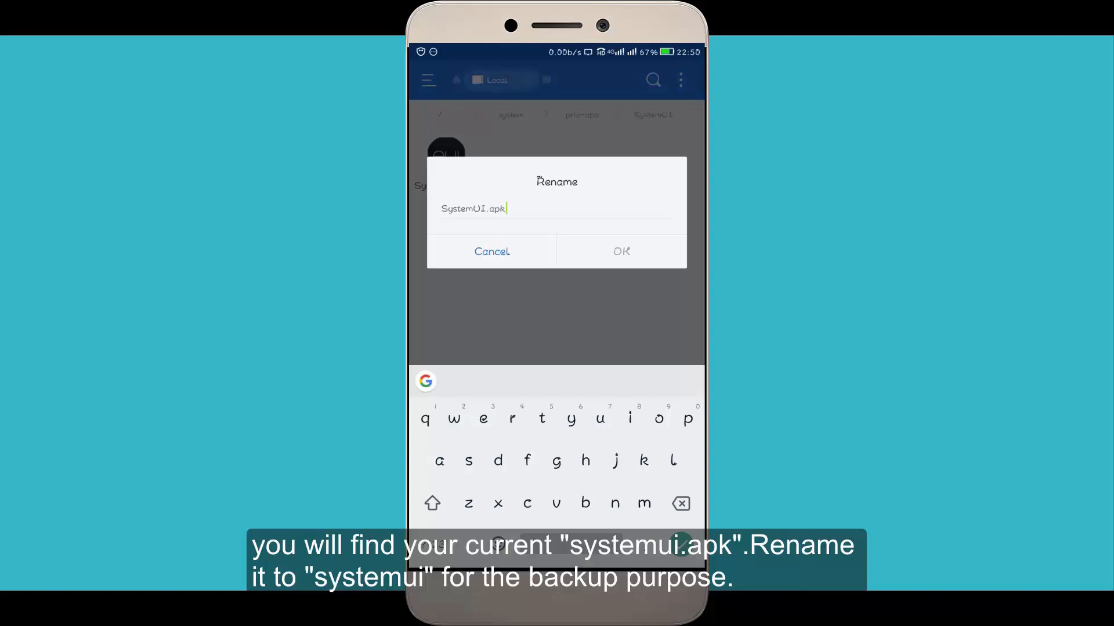
{"action": "key", "text": "BackSpace"}
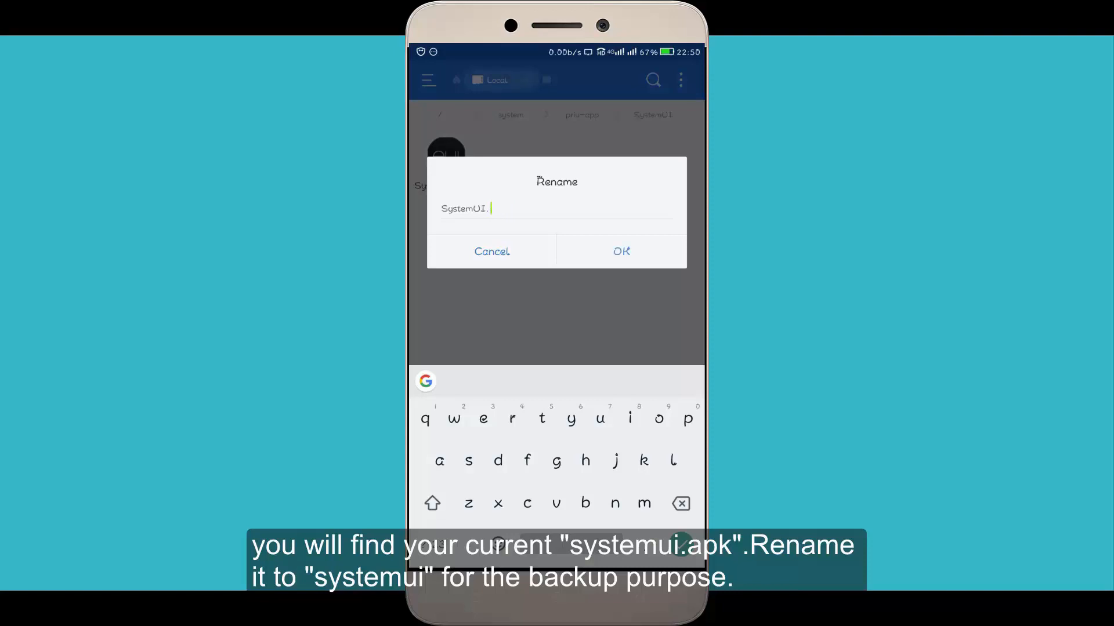
{"action": "left_click", "coordinate": [619, 252]}
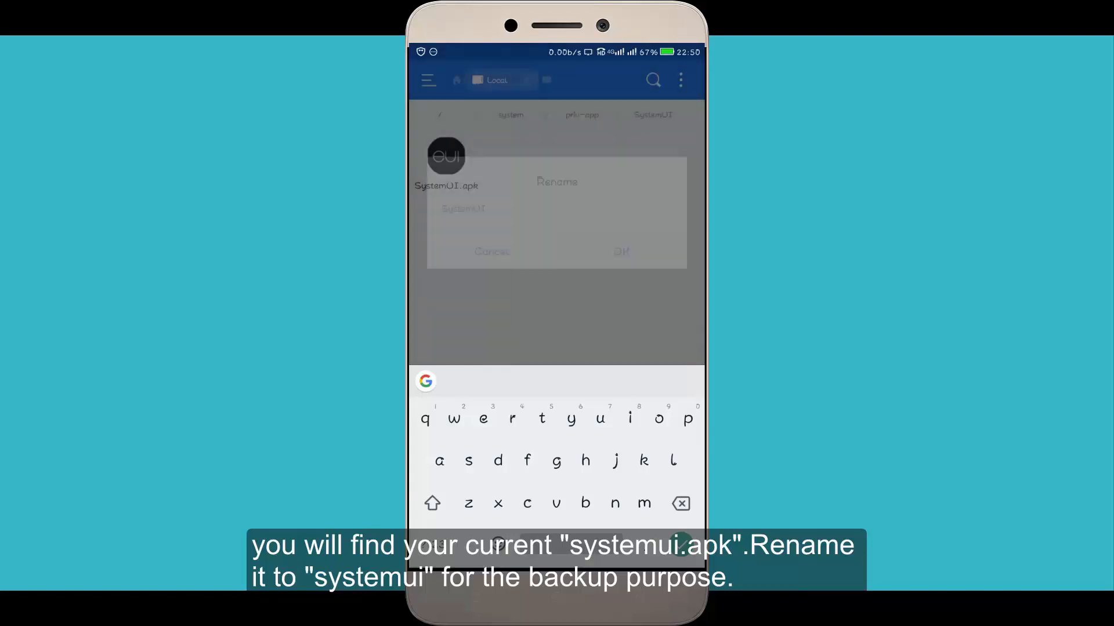
Browse the /storage/emulated/0 folders, then return Home with the app drawer showing
{"action": "left_click", "coordinate": [620, 252]}
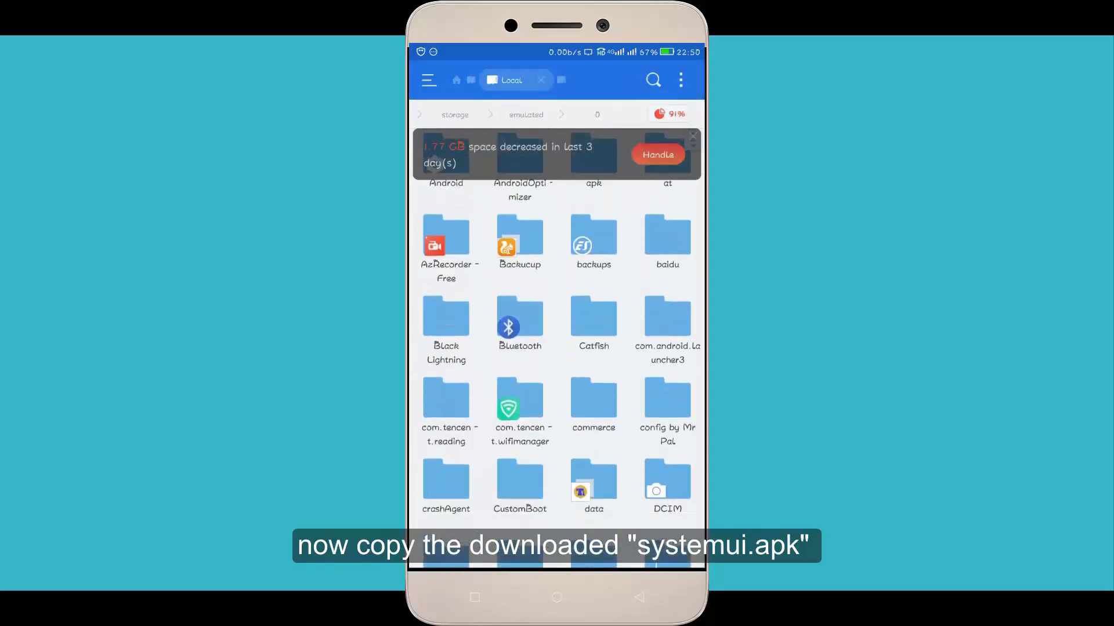
{"action": "scroll", "scroll_direction": "down", "scroll_amount": 3}
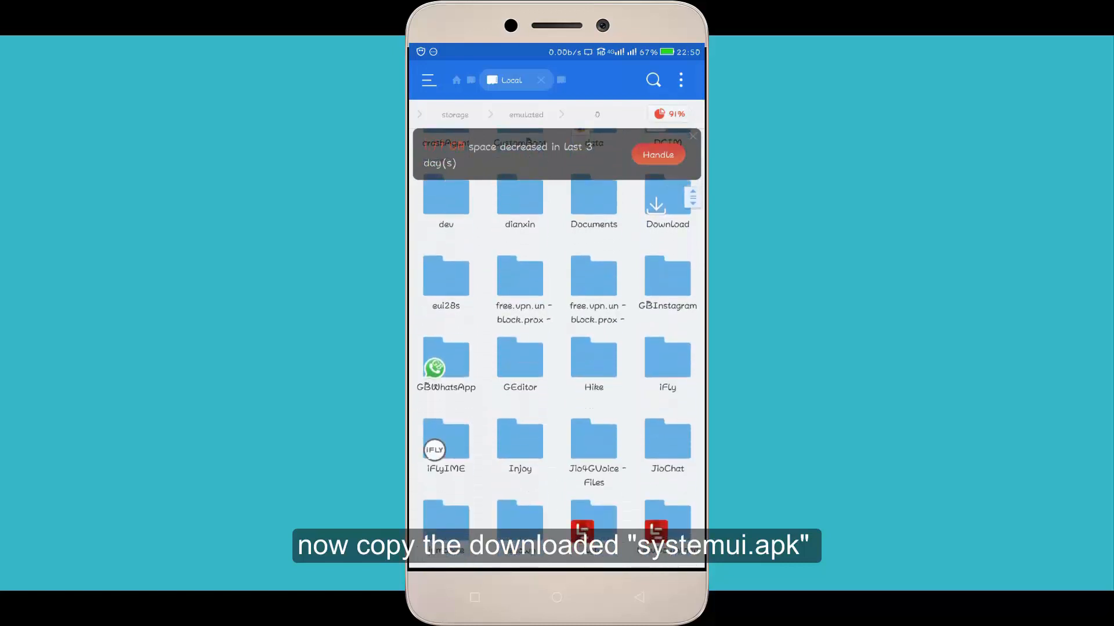
{"action": "left_click", "coordinate": [445, 358]}
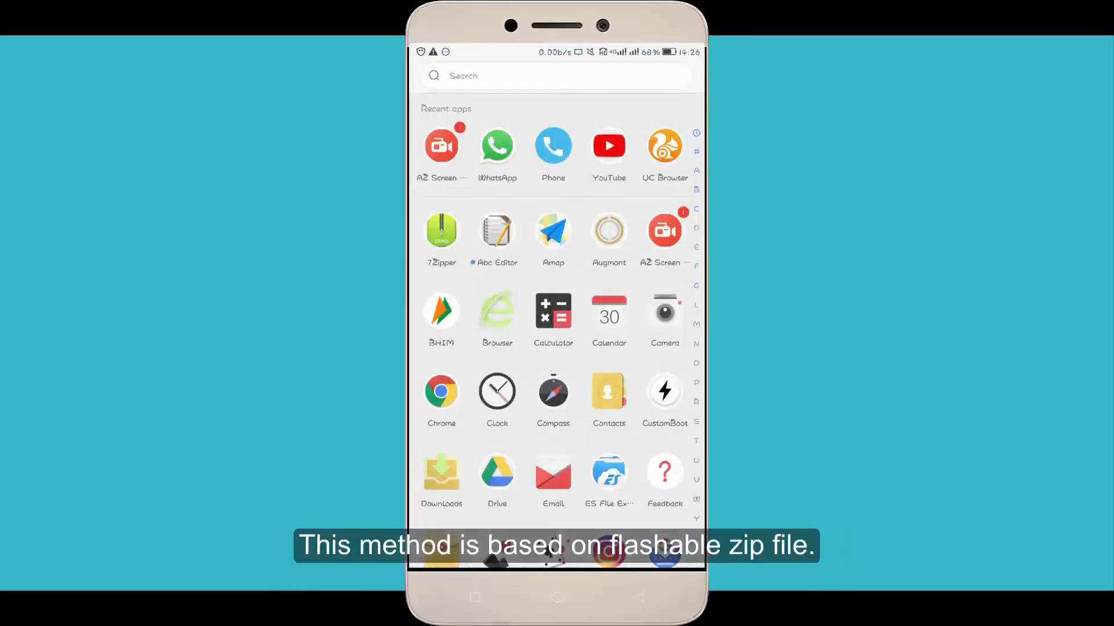
Find Flashify (for root users) in the Play Store, install it and launch it
{"action": "type", "text": "Pl"}
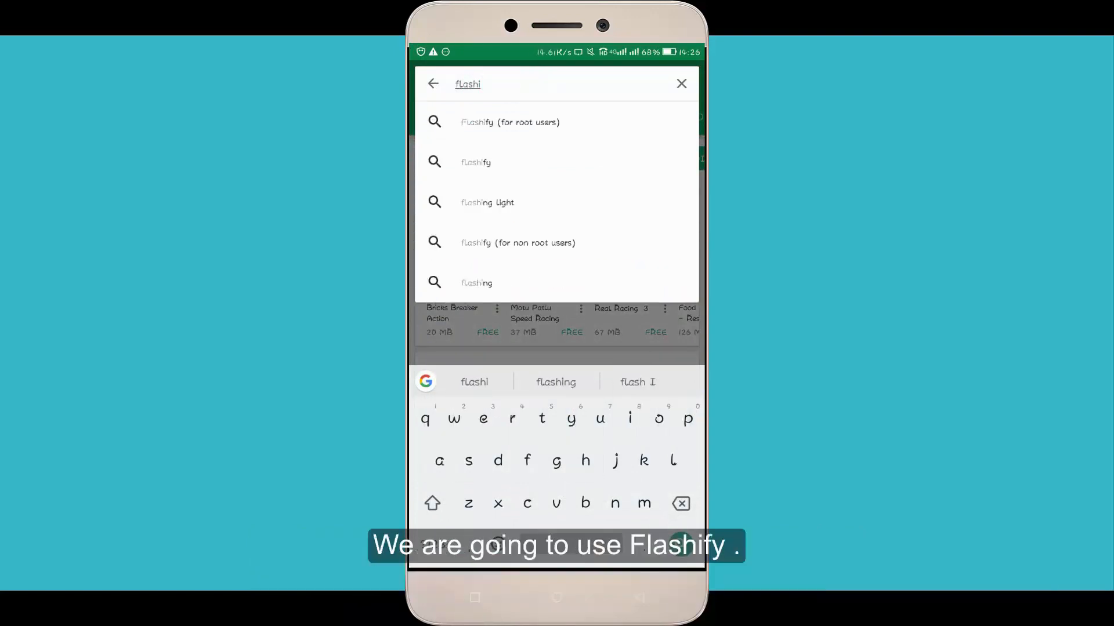
{"action": "left_click", "coordinate": [510, 122]}
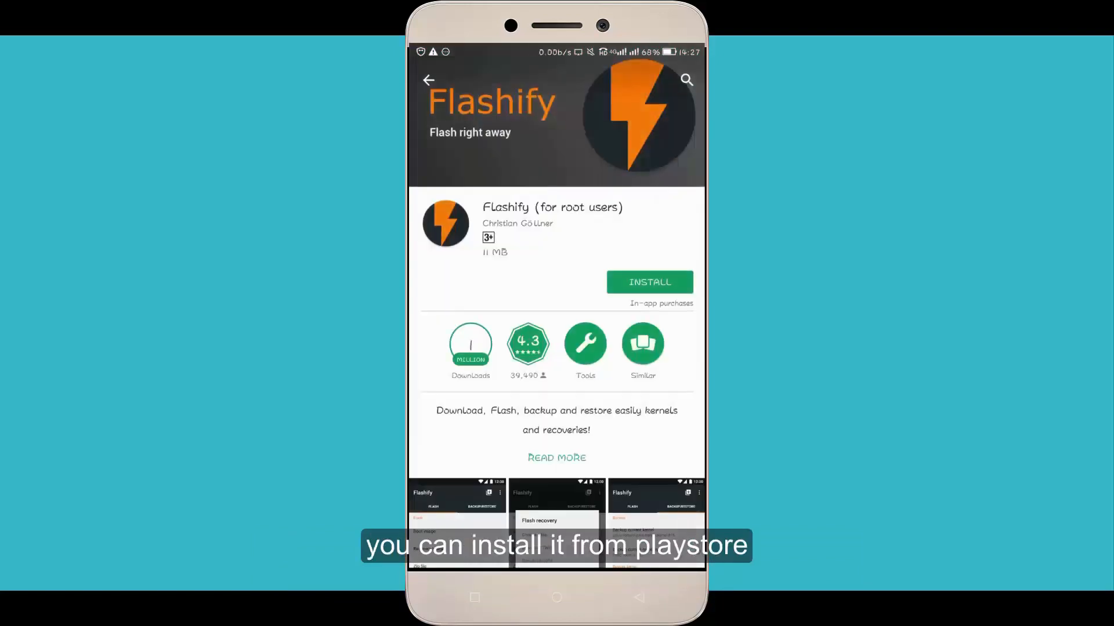
{"action": "left_click", "coordinate": [647, 282]}
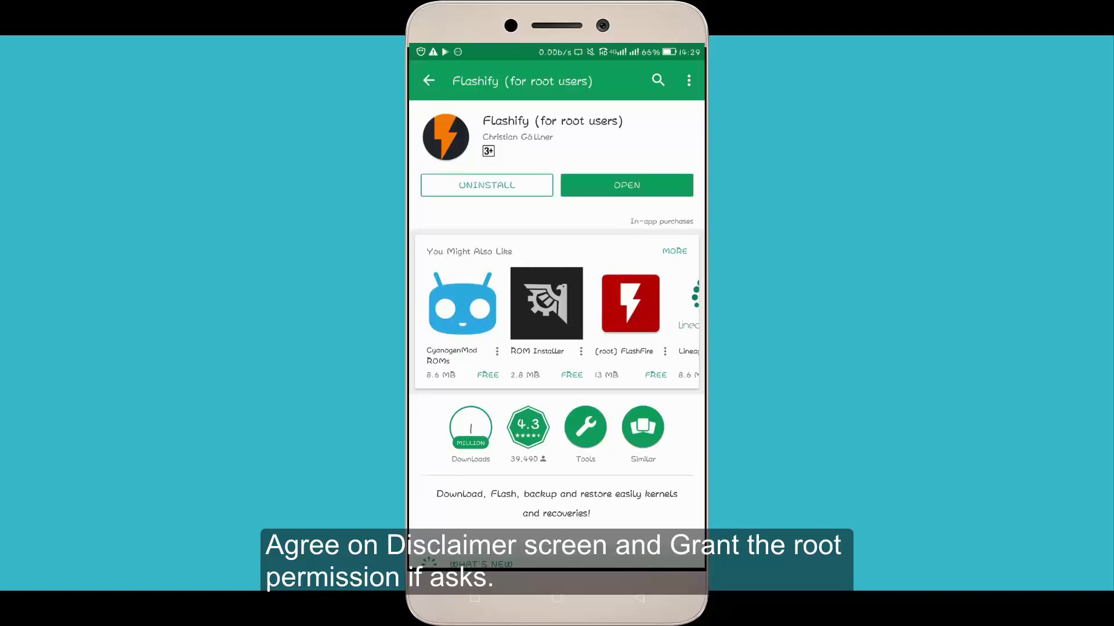
{"action": "left_click", "coordinate": [626, 185]}
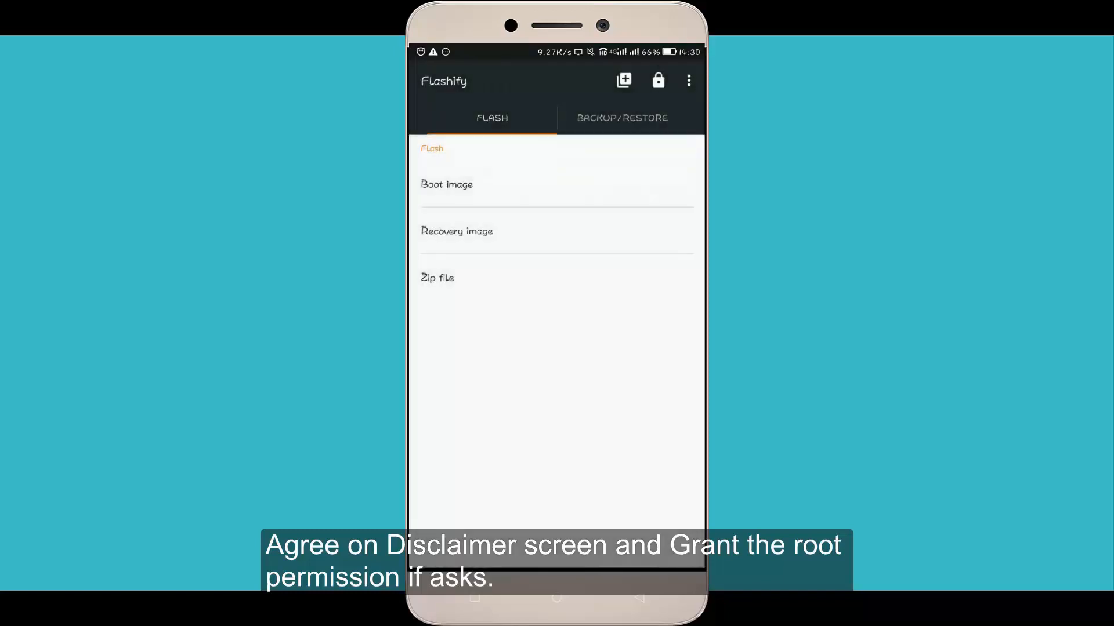
Choose cardviewvoltesign.zip from Phone storage via File Manager as the zip to flash
{"action": "left_click", "coordinate": [437, 278]}
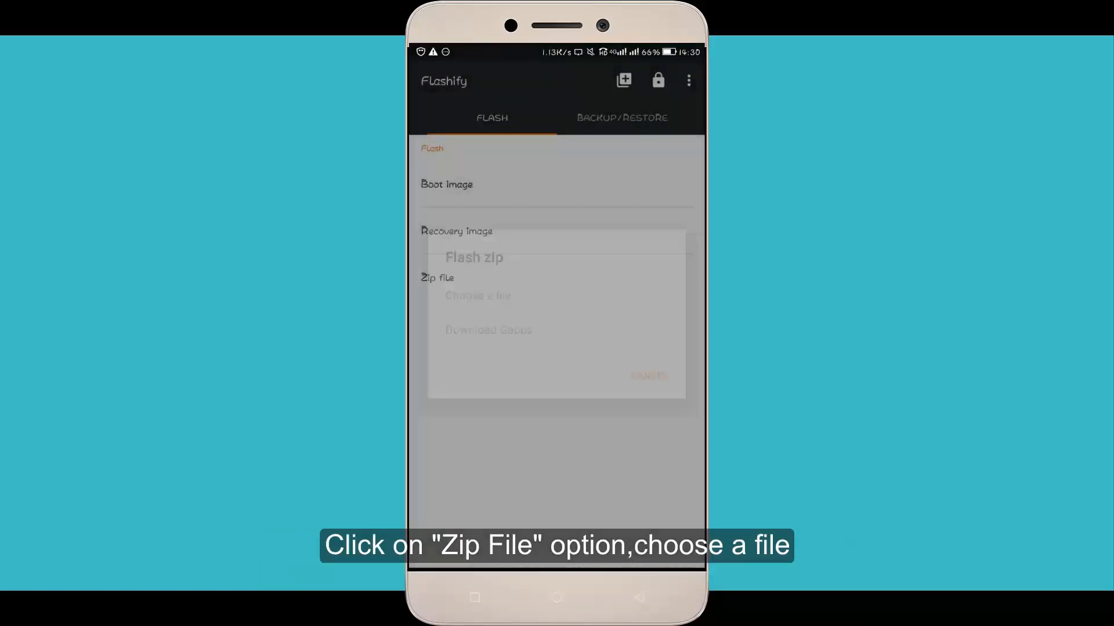
{"action": "left_click", "coordinate": [478, 296]}
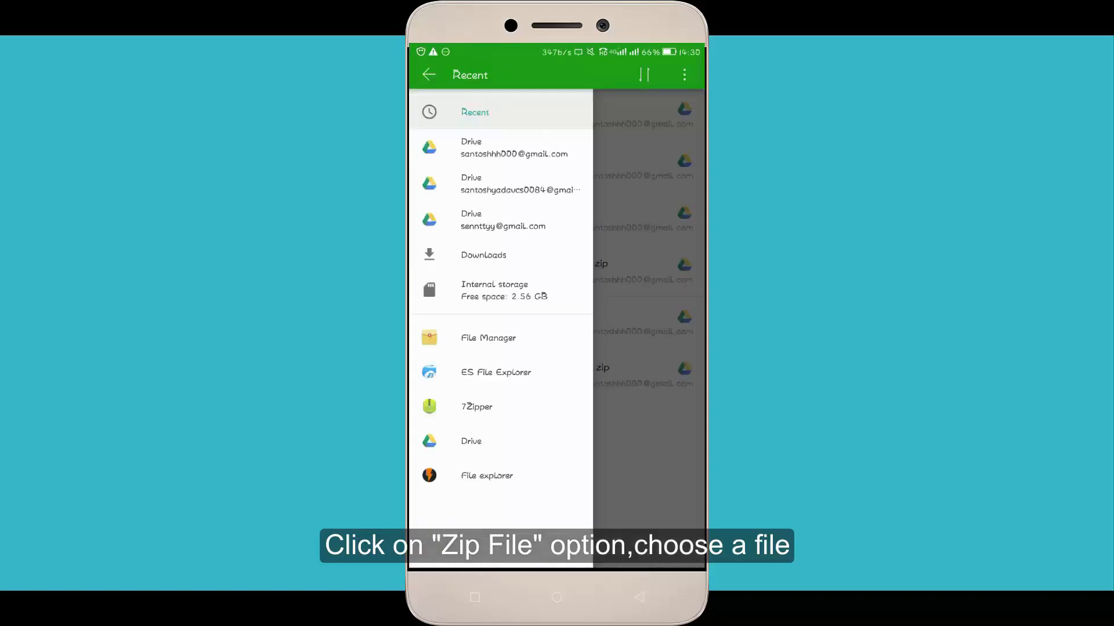
{"action": "left_click", "coordinate": [488, 338]}
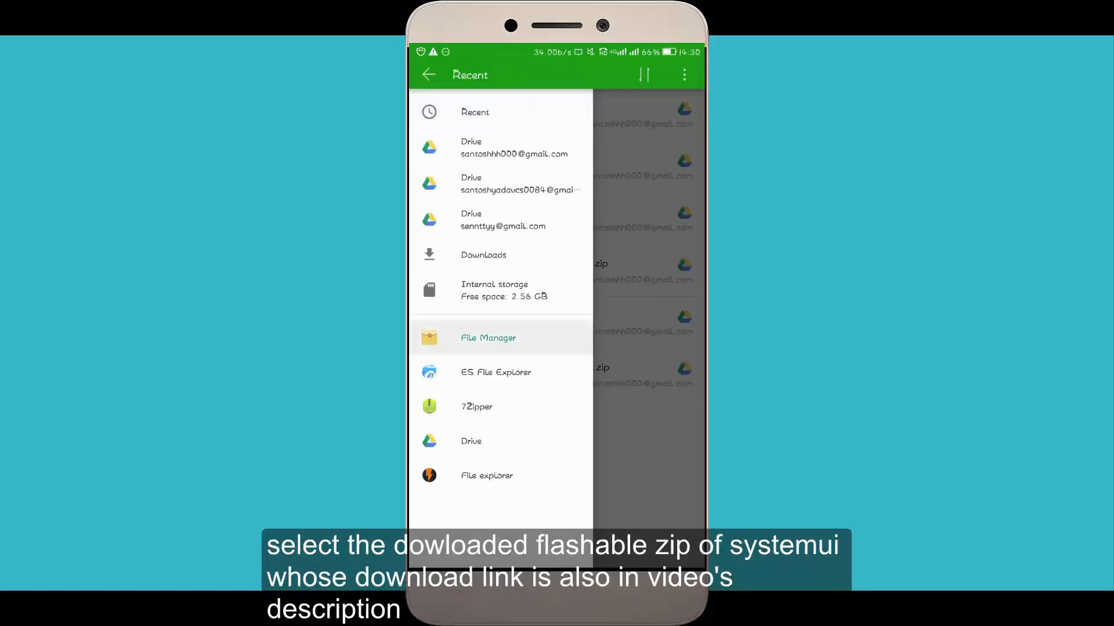
{"action": "left_click", "coordinate": [488, 338]}
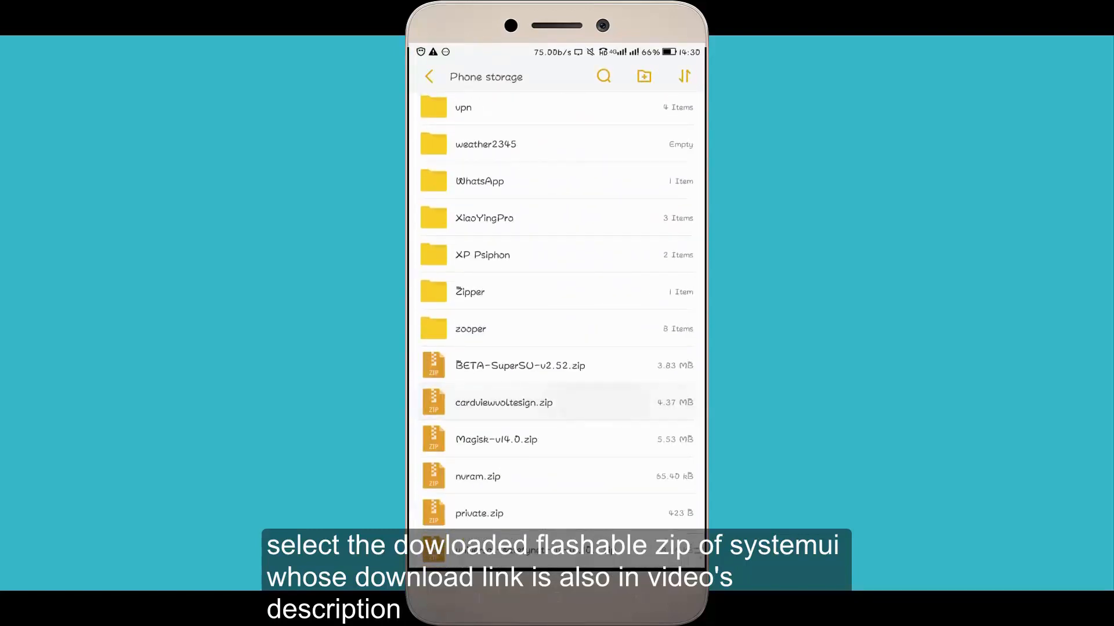
{"action": "left_click", "coordinate": [503, 403]}
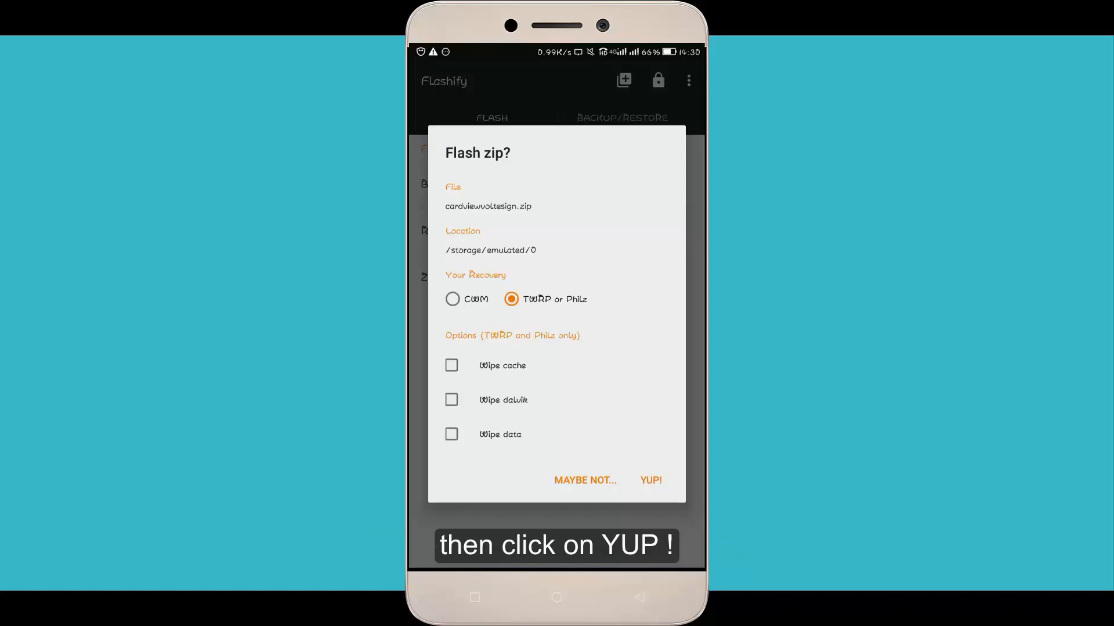
Confirm flashing with YUP! and USE PROVIDED, then reboot into TWRP when Flash complete appears
{"action": "left_click", "coordinate": [649, 480]}
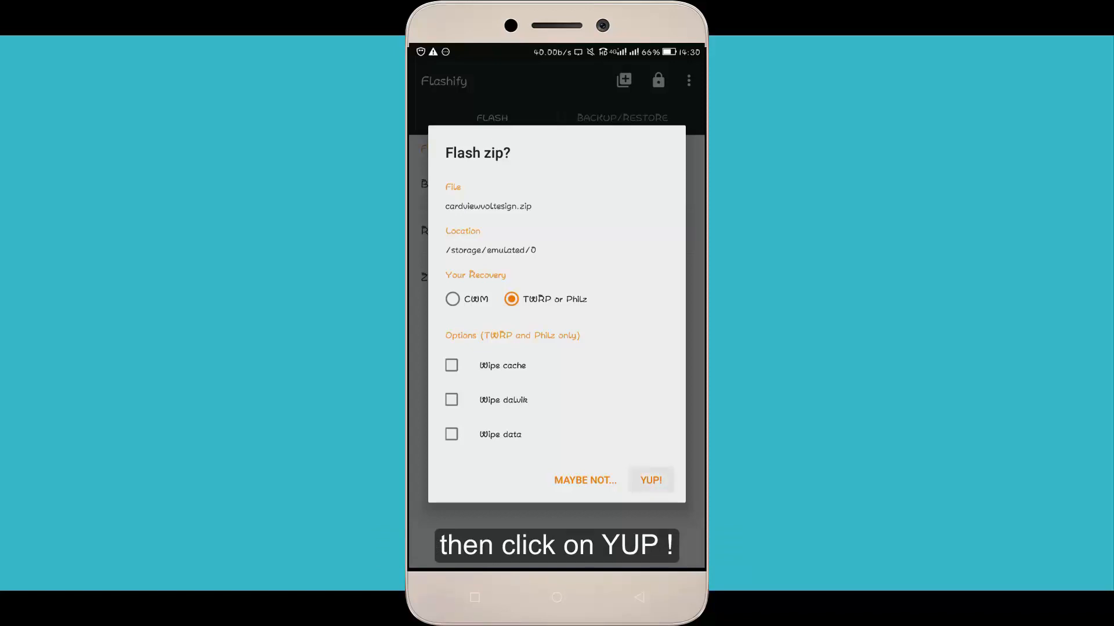
{"action": "left_click", "coordinate": [650, 480]}
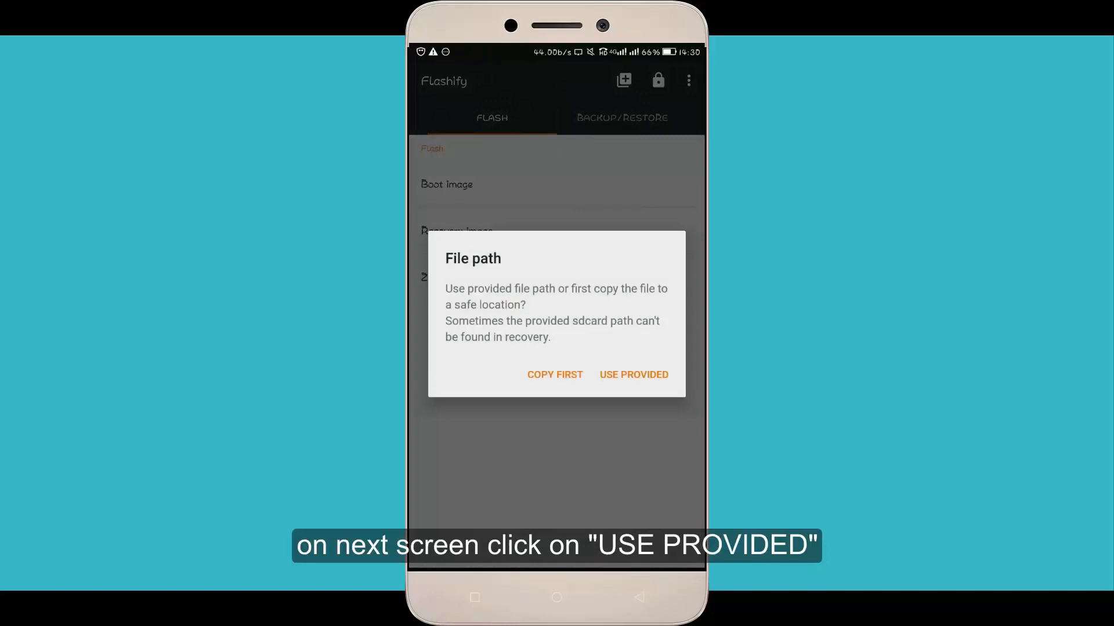
{"action": "left_click", "coordinate": [634, 374]}
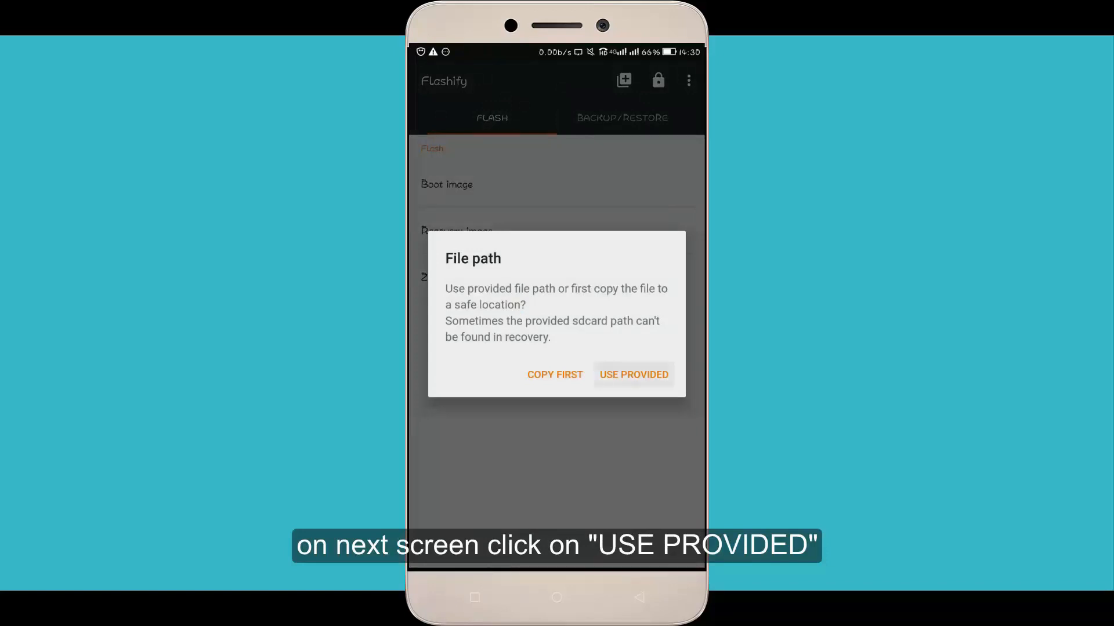
{"action": "left_click", "coordinate": [632, 375]}
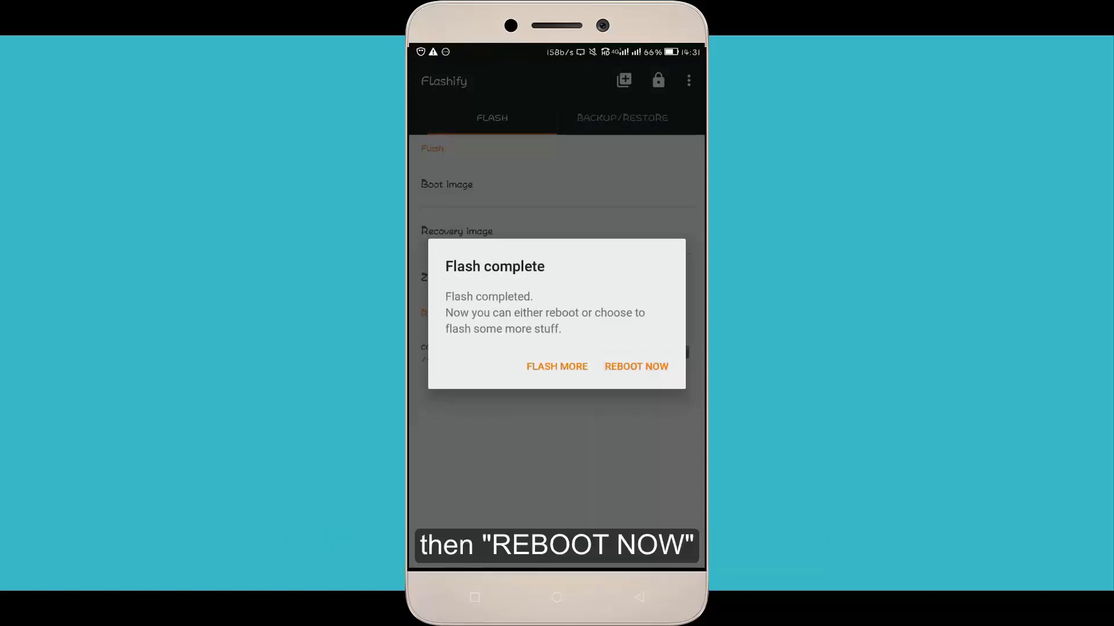
{"action": "left_click", "coordinate": [635, 367]}
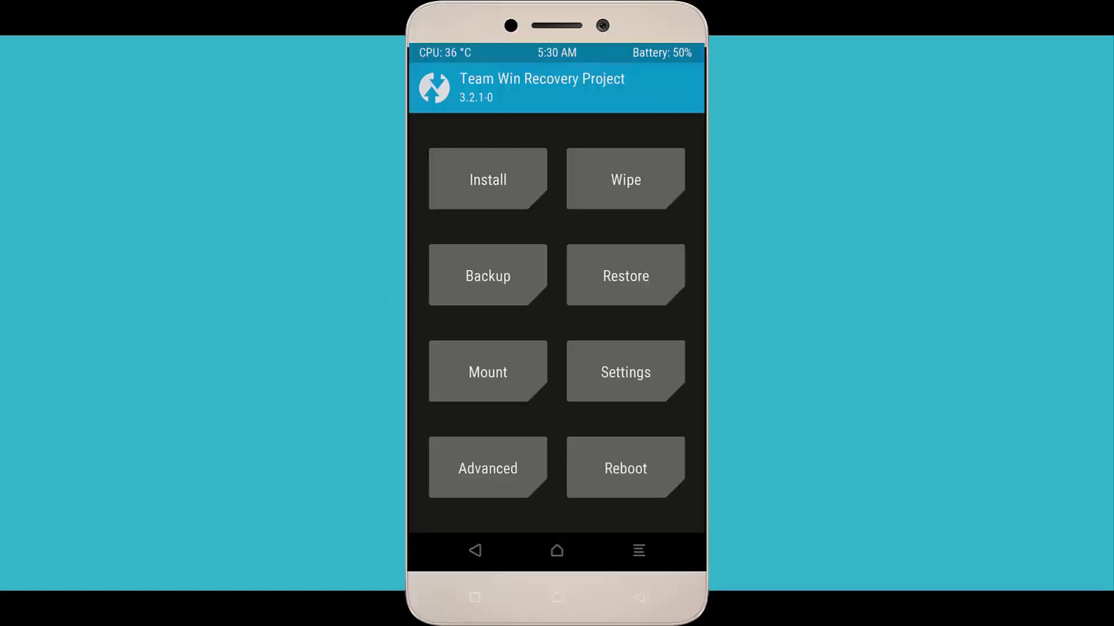
Install cardviewvoltesign.zip from /sdcard and swipe to confirm the flash
{"action": "left_click", "coordinate": [487, 179]}
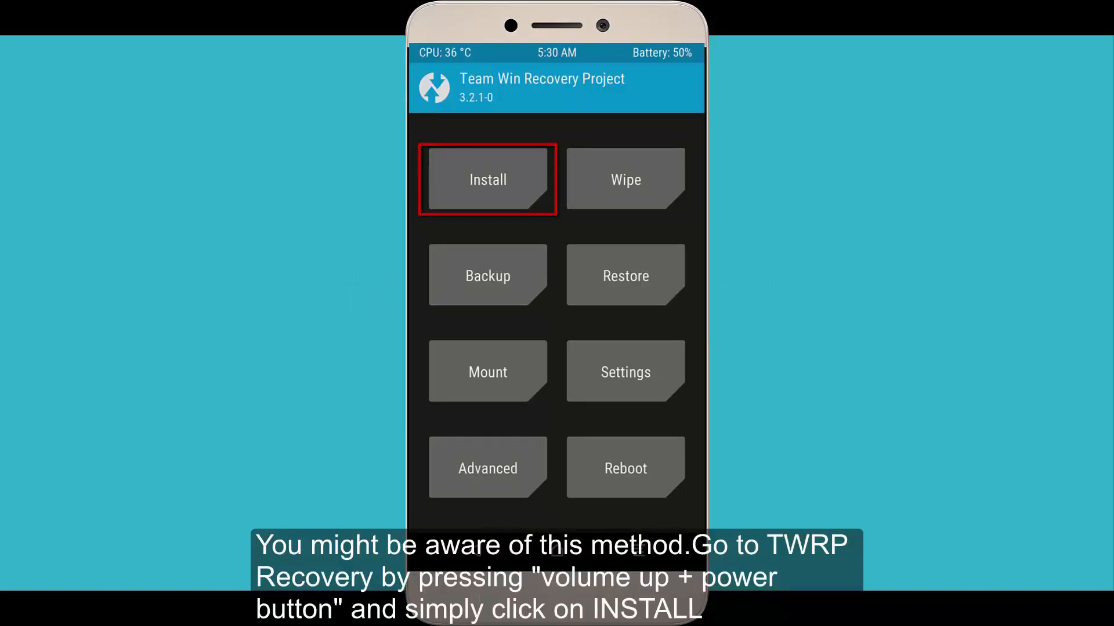
{"action": "left_click", "coordinate": [487, 179]}
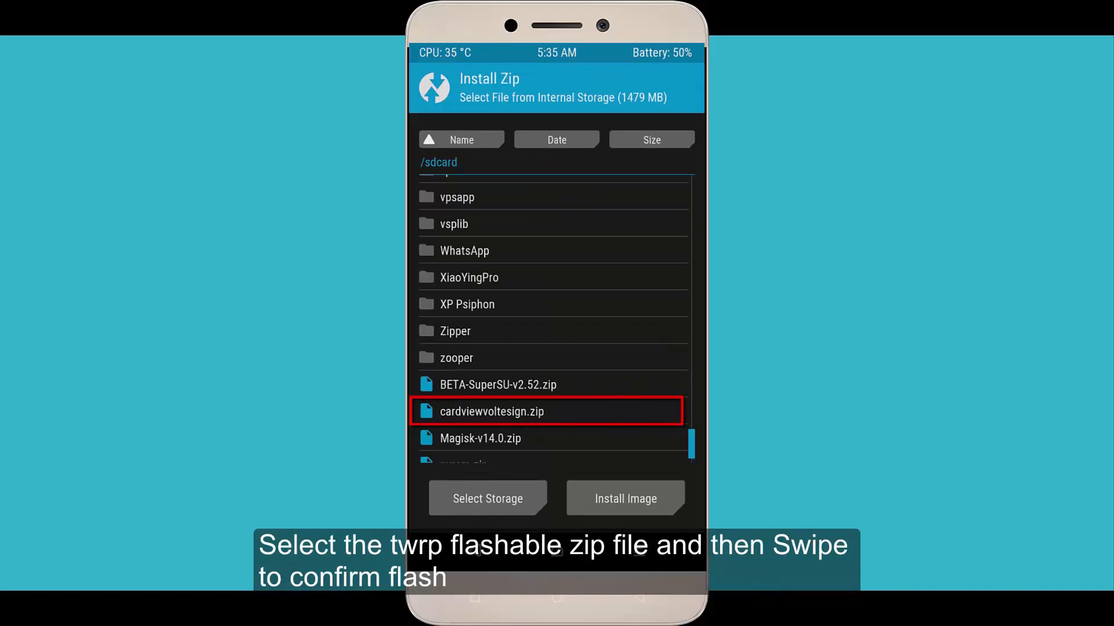
{"action": "left_click", "coordinate": [490, 410]}
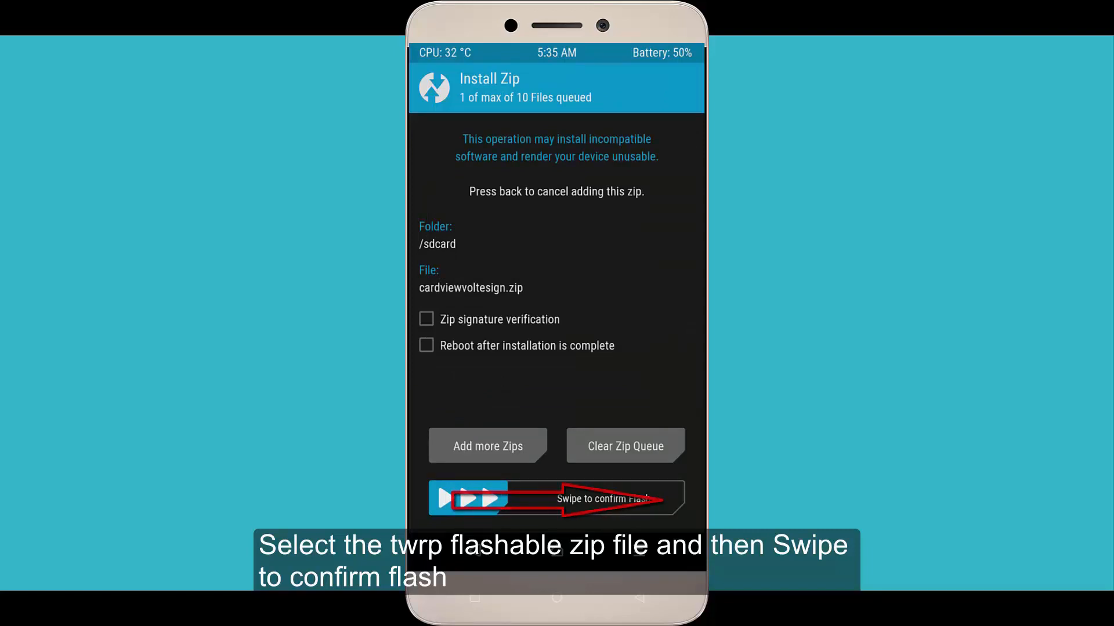
{"action": "left_click_drag", "start_coordinate": [455, 497], "coordinate": [646, 498]}
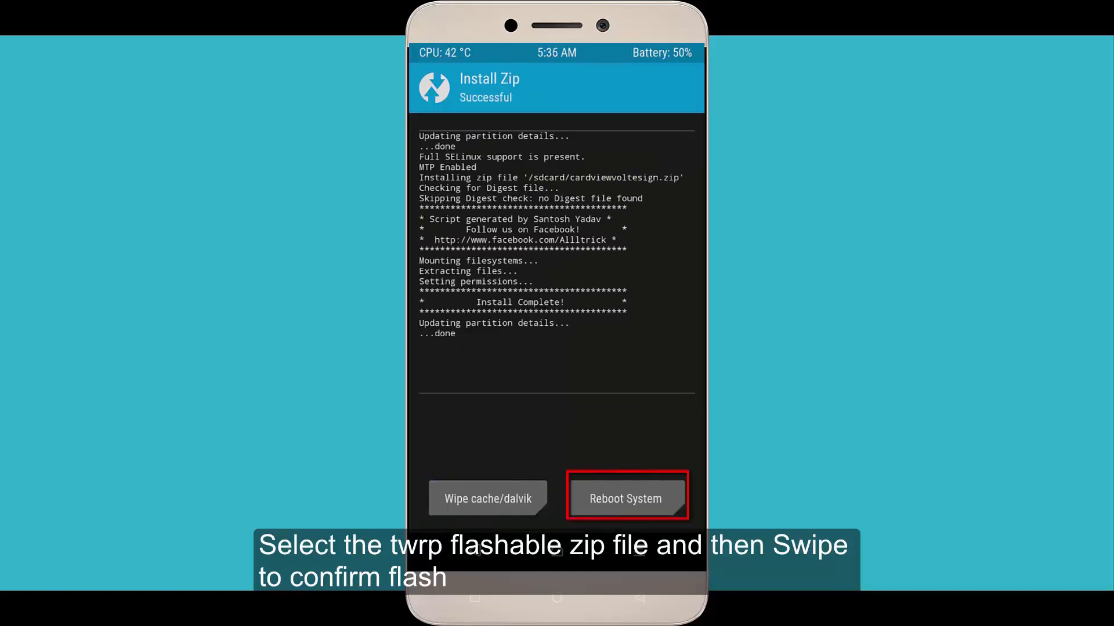